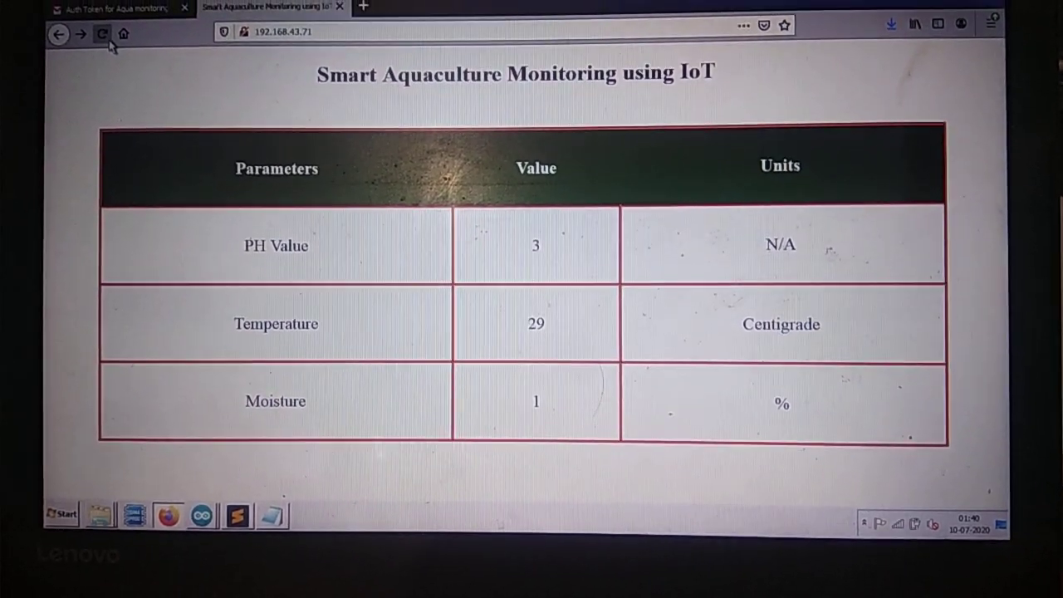
# - Reload the monitoring page repeatedly until it reports pH -7, temperature 30 and moisture 66%
pyautogui.click(103, 33)
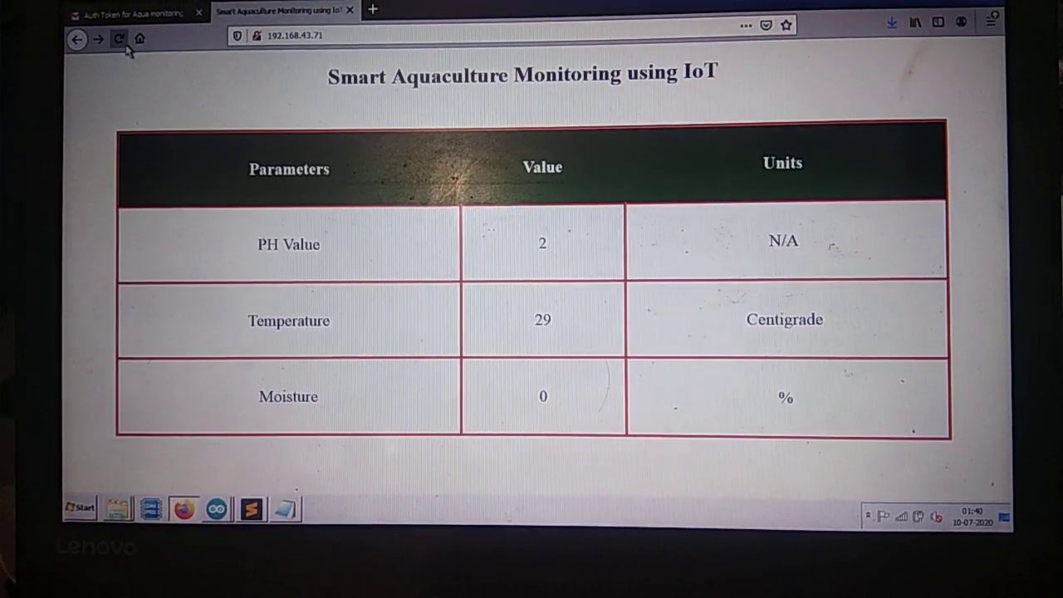
pyautogui.click(120, 37)
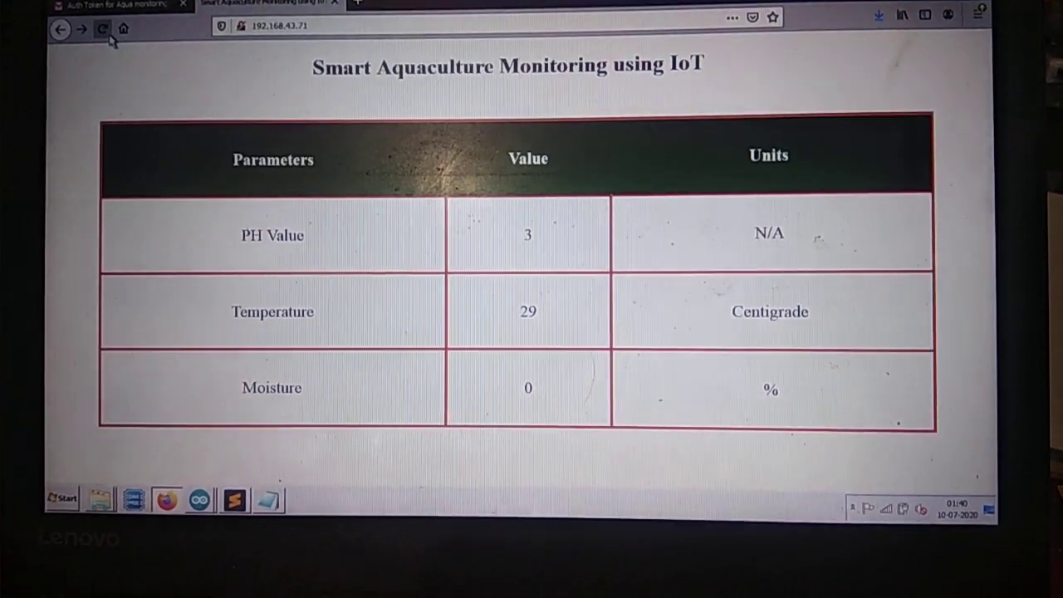
pyautogui.click(102, 27)
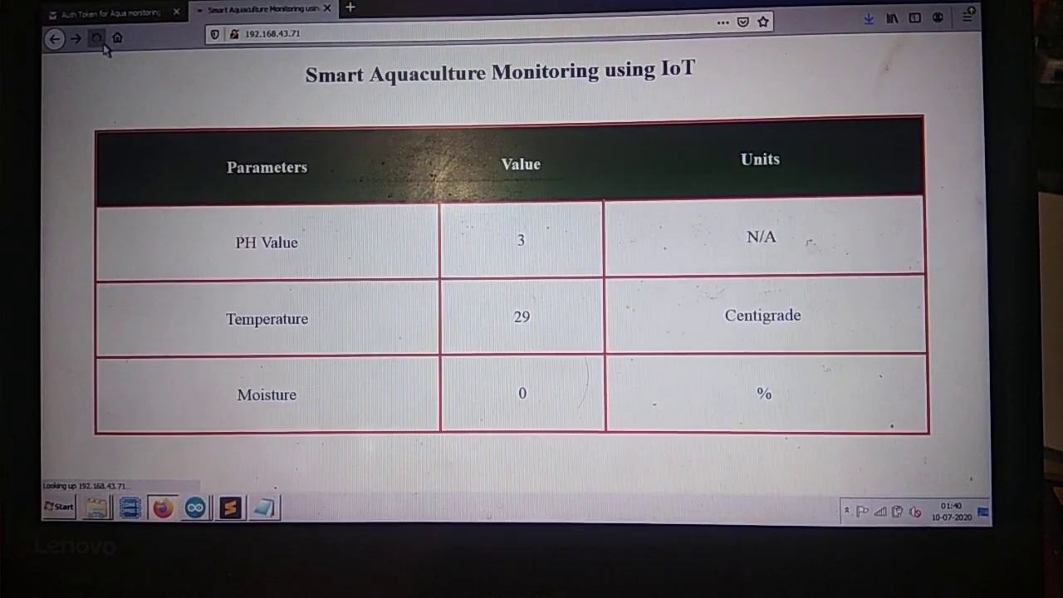
pyautogui.click(89, 26)
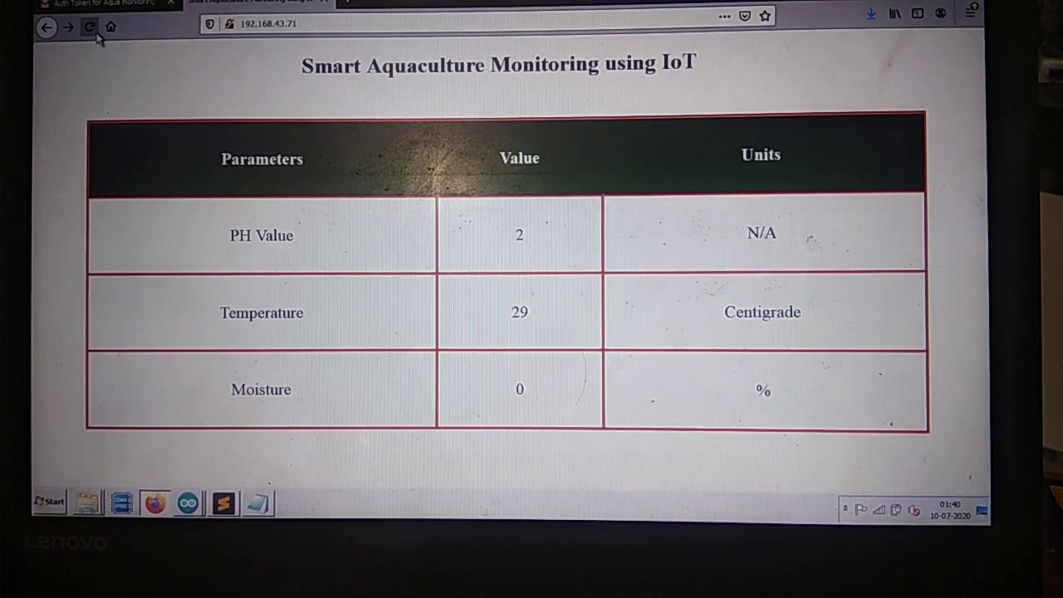
pyautogui.click(68, 27)
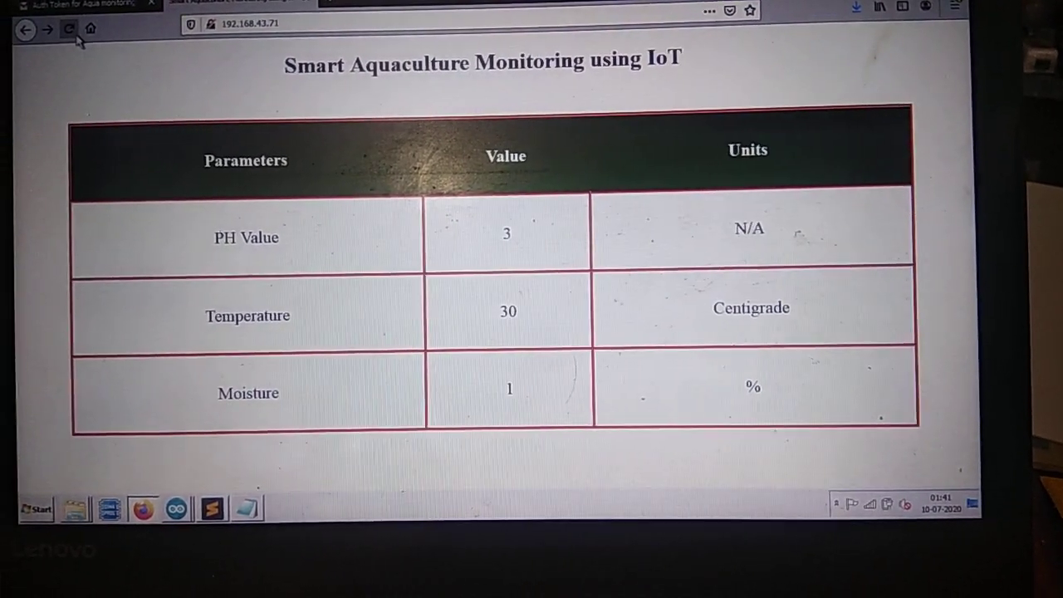
pyautogui.click(69, 29)
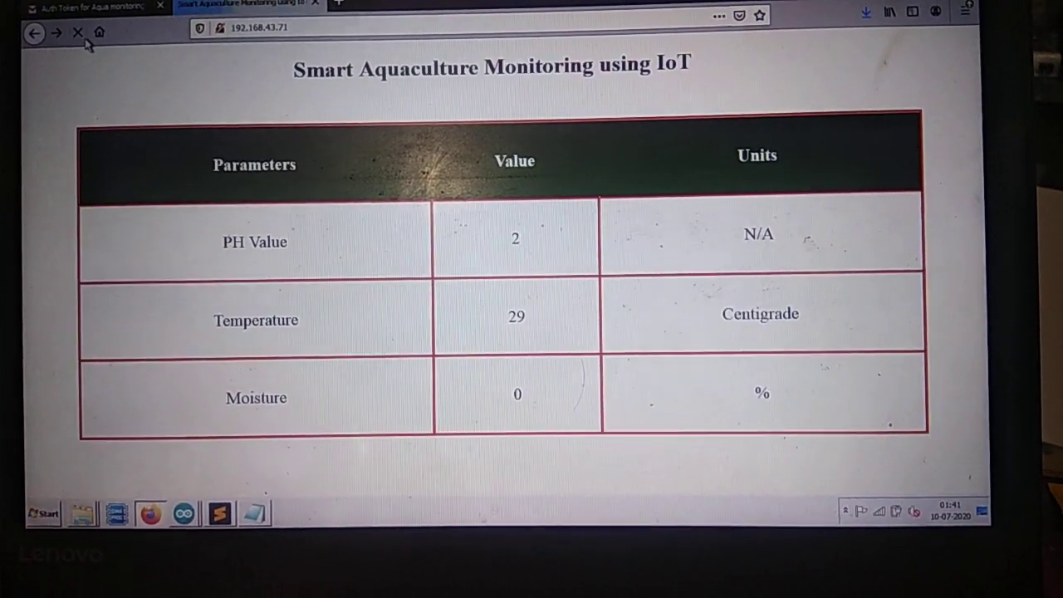
pyautogui.click(70, 40)
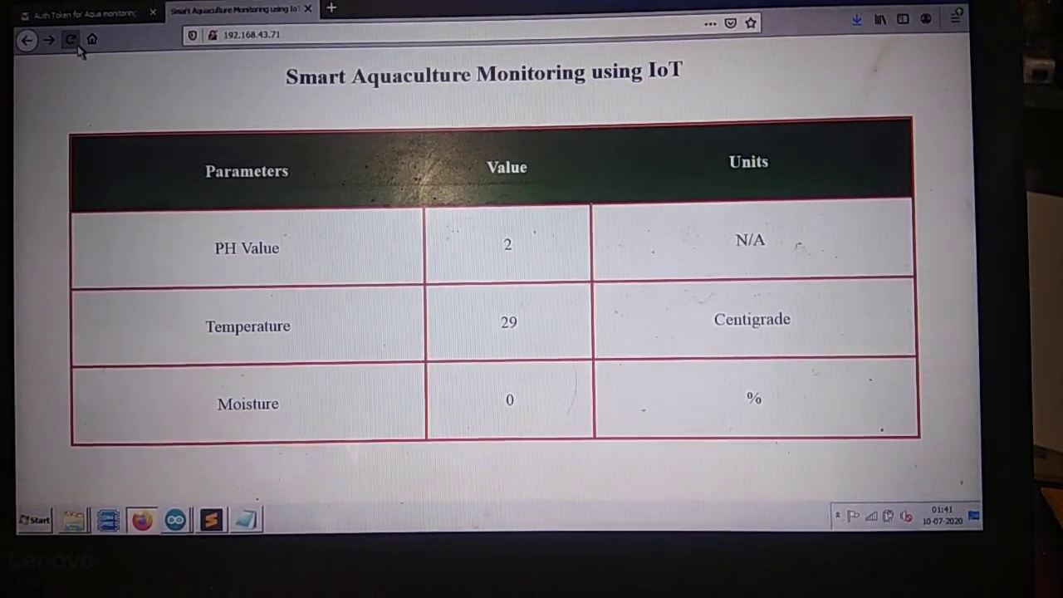
pyautogui.click(70, 40)
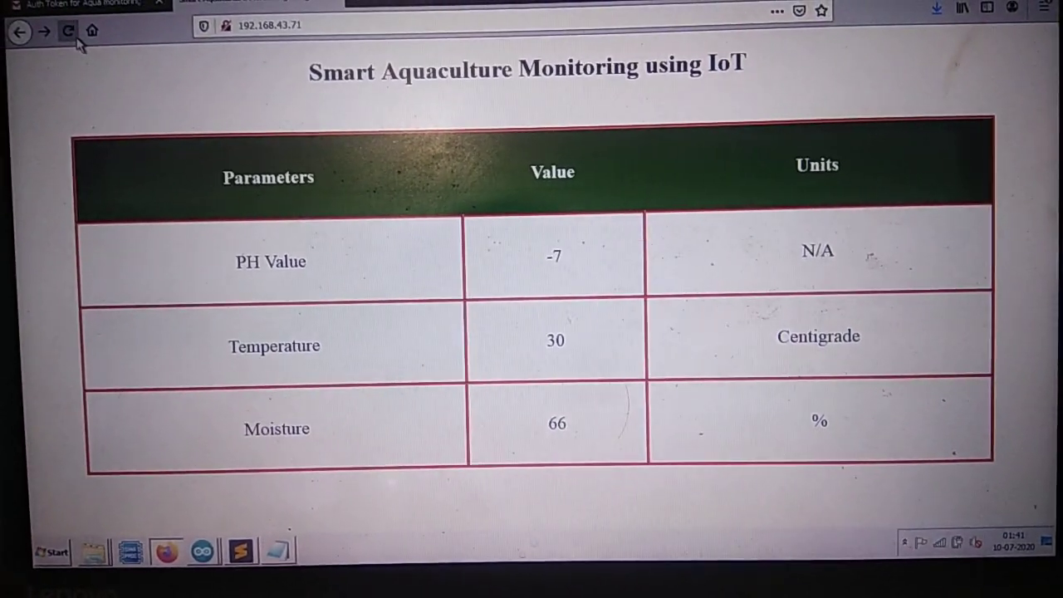
# - Reload the page once more after dipping the sensor to confirm moisture 66% at temperature 30
pyautogui.click(70, 30)
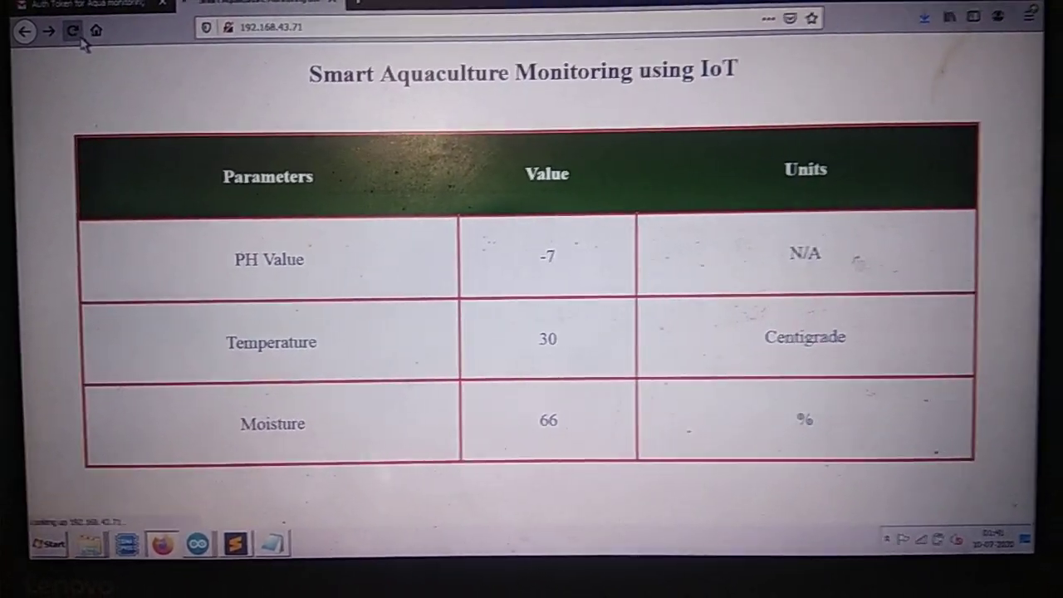